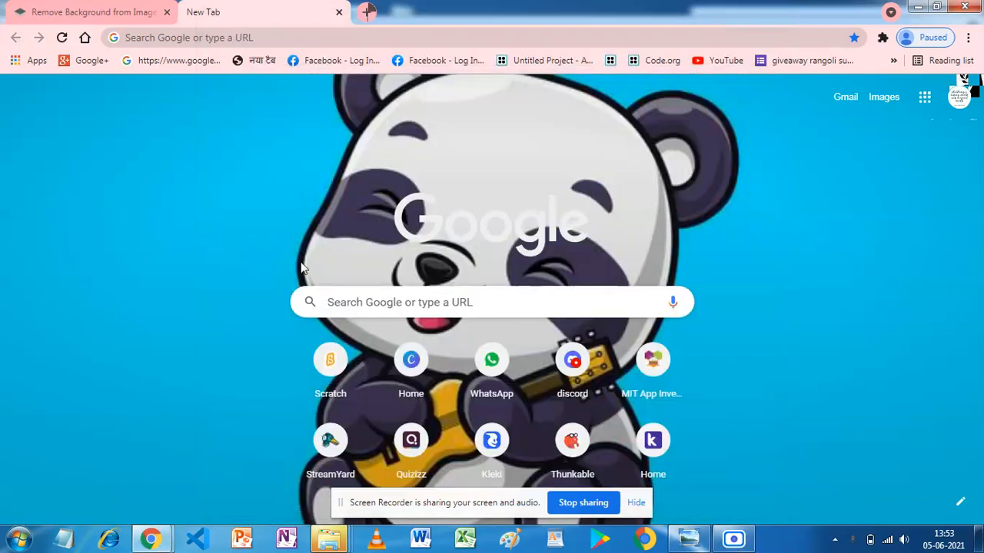
pyautogui.moveTo(722, 294)
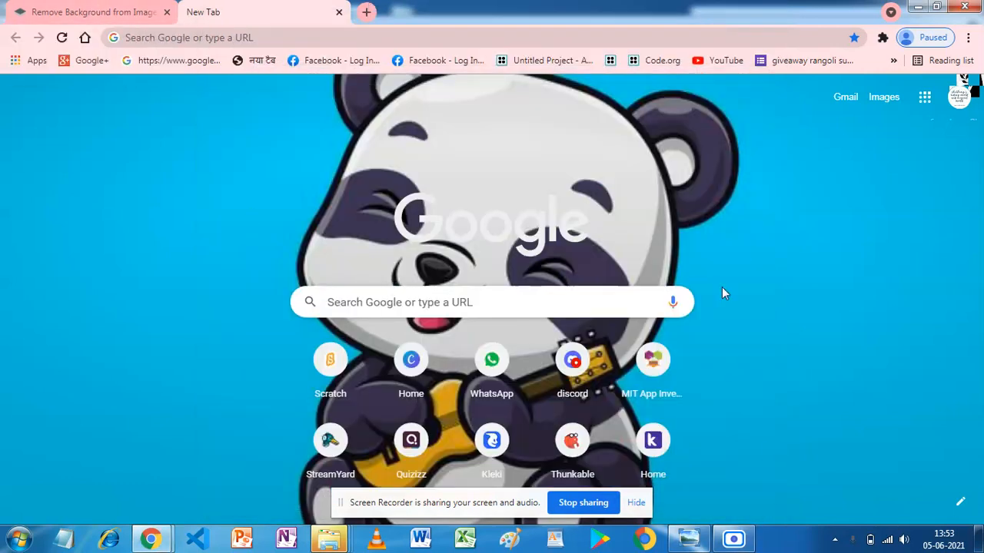
pyautogui.moveTo(506, 123)
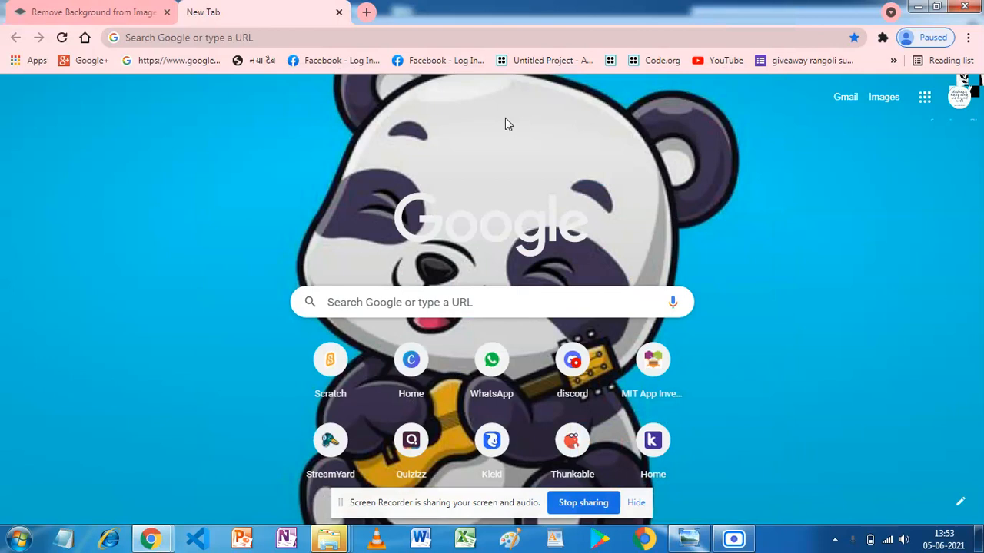
pyautogui.moveTo(499, 126)
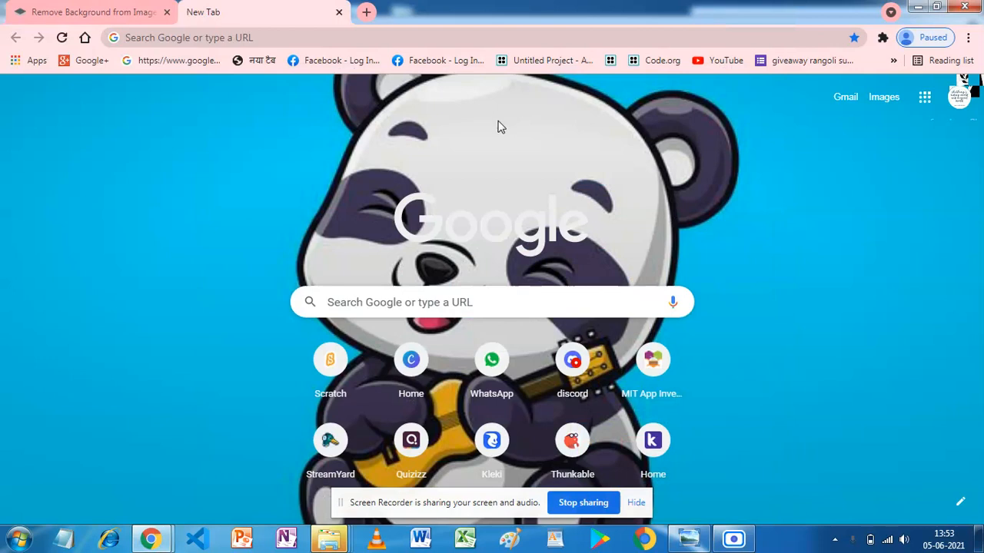
pyautogui.moveTo(3, 15)
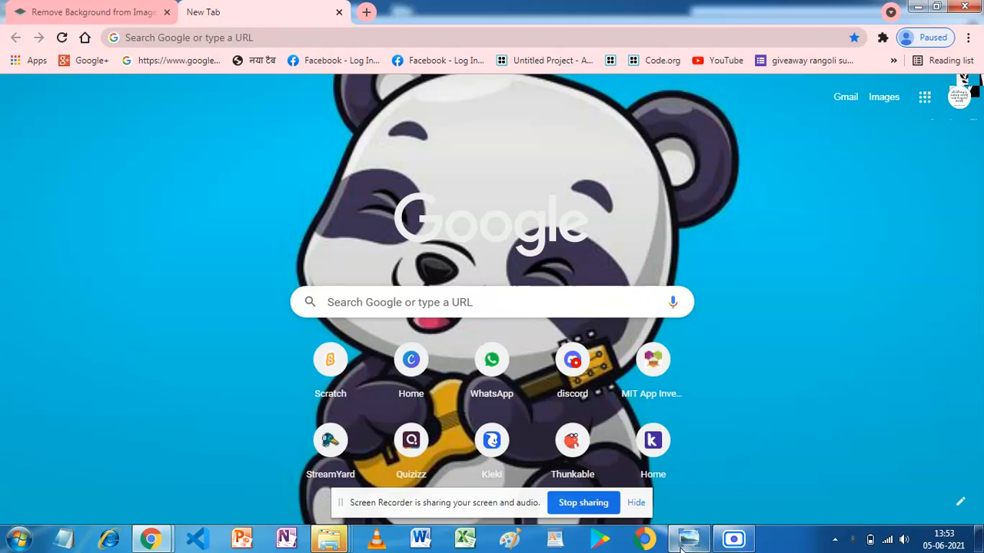
# Preview the finished tricolour tree-and-birdcage artwork in Windows Photo Viewer.
pyautogui.click(688, 538)
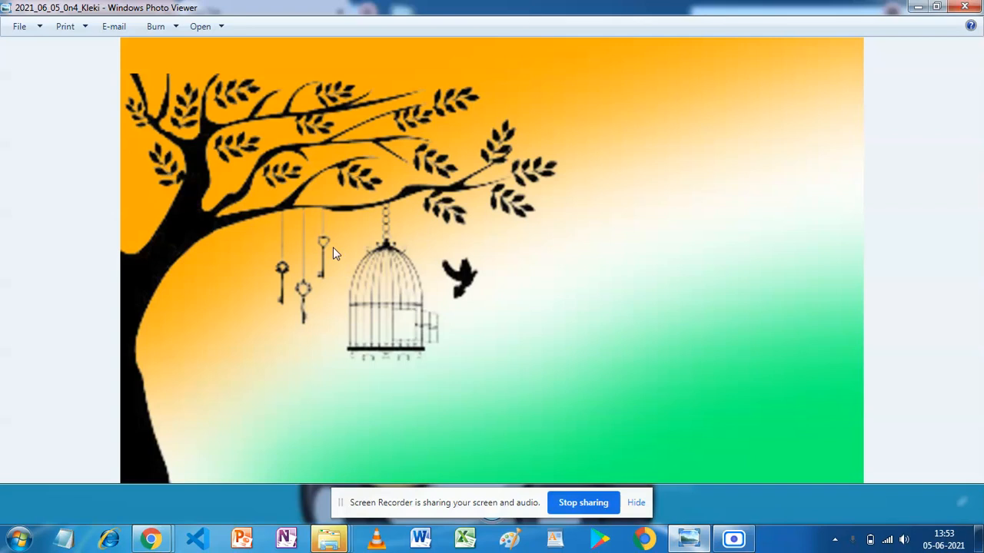
pyautogui.moveTo(596, 510)
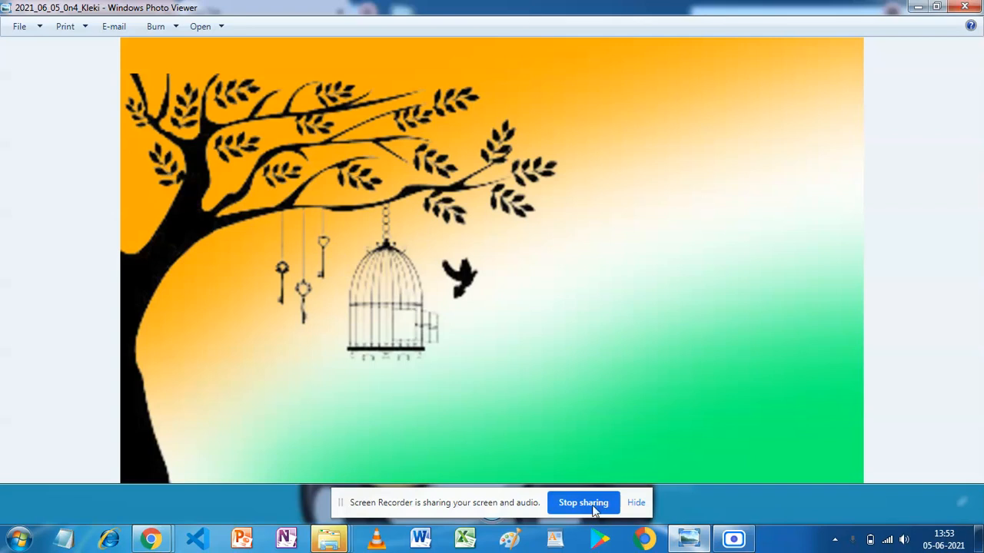
pyautogui.click(731, 538)
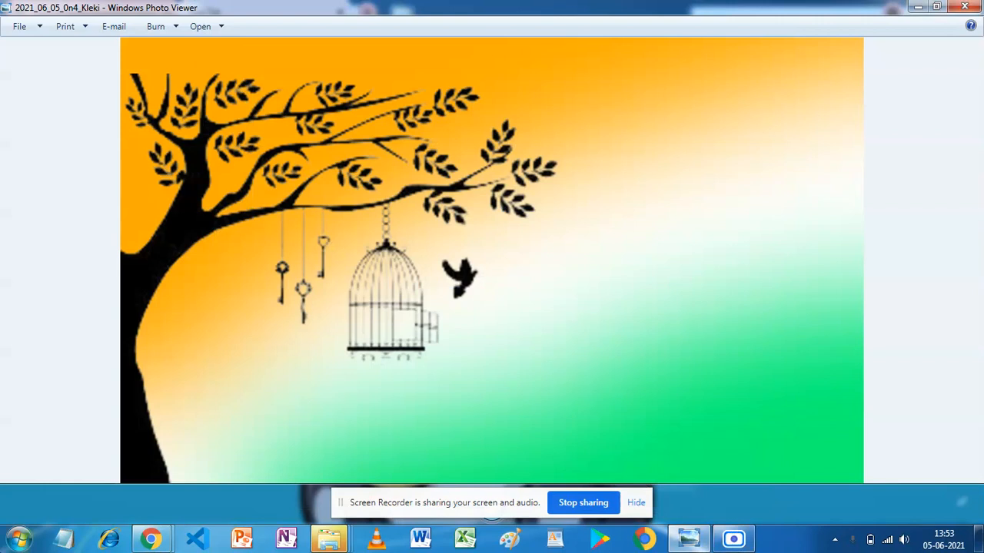
pyautogui.moveTo(151, 538)
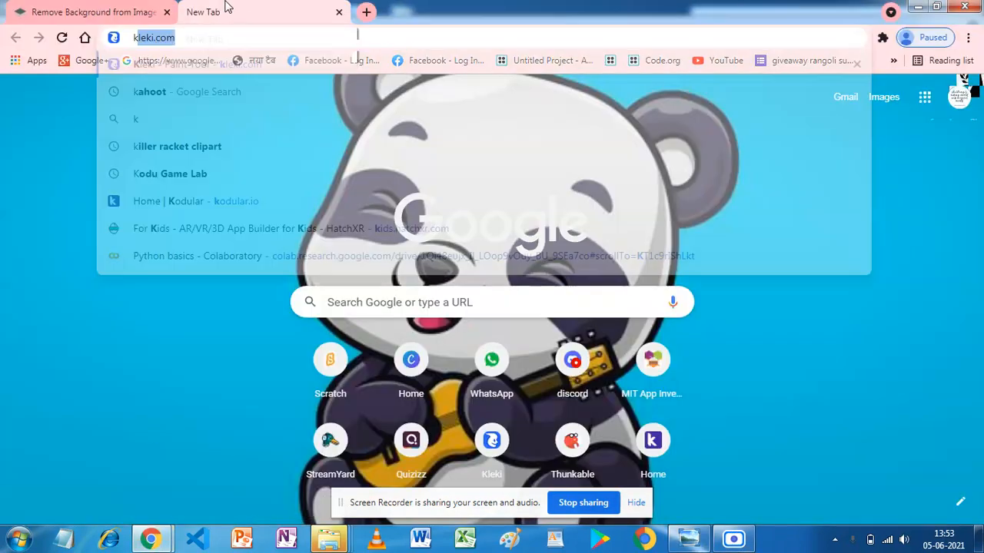
# Navigate the new tab to kleki.com to load the Kleki paint tool.
pyautogui.write('kleki.com')
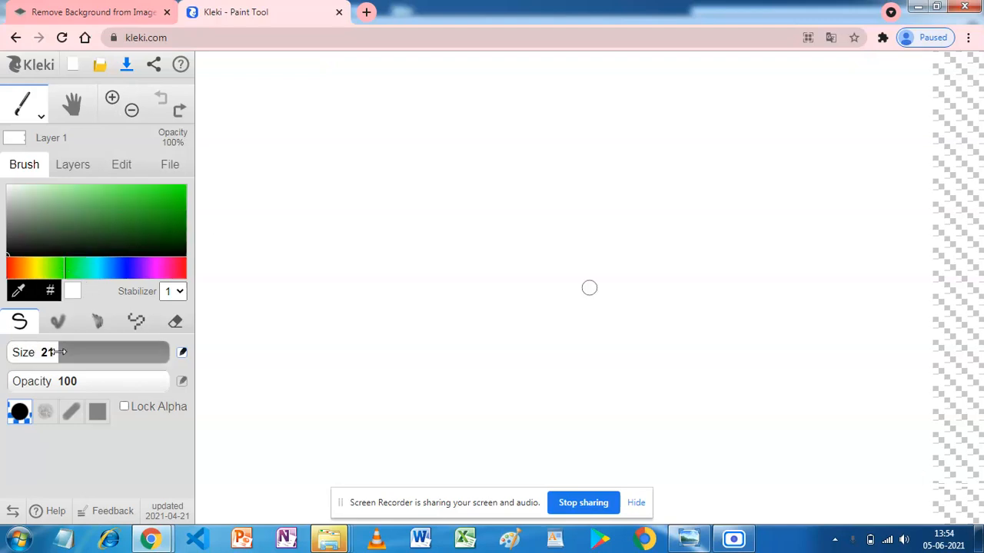
# Paint a broad orange band across the top and a green band across the bottom.
pyautogui.moveTo(61, 352); pyautogui.dragTo(170, 352)
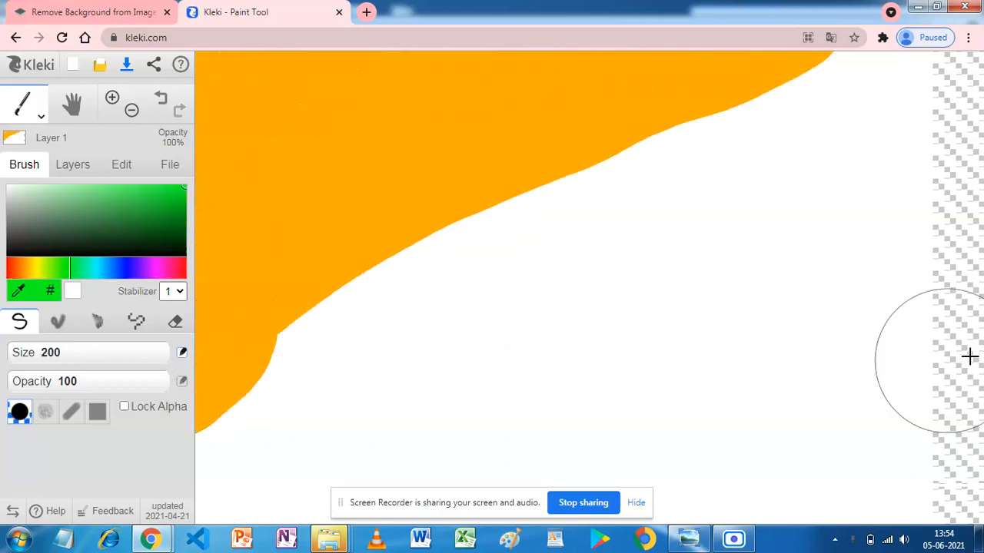
pyautogui.moveTo(969, 357); pyautogui.dragTo(715, 499)
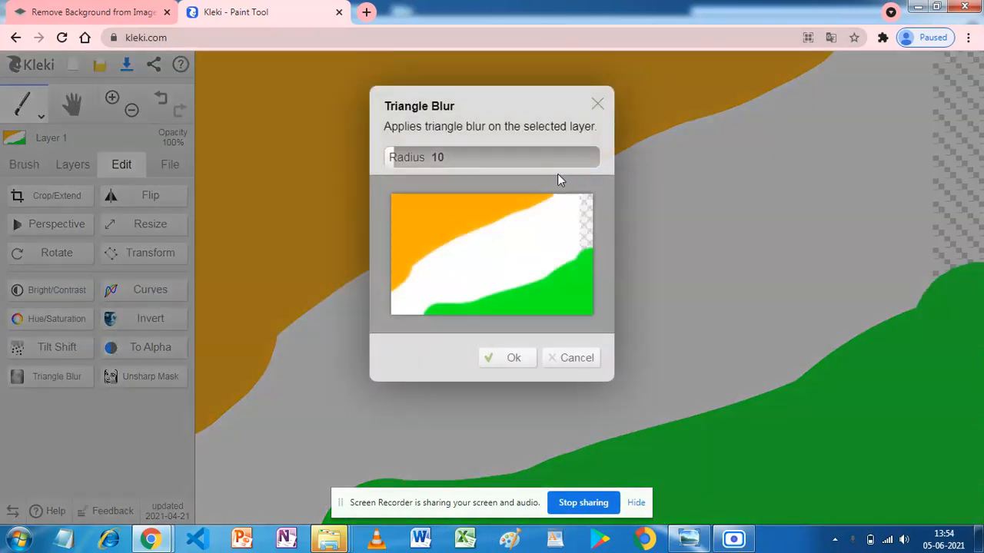
# Apply a Triangle Blur of radius 199 to blend the bands into a soft gradient.
pyautogui.click(514, 357)
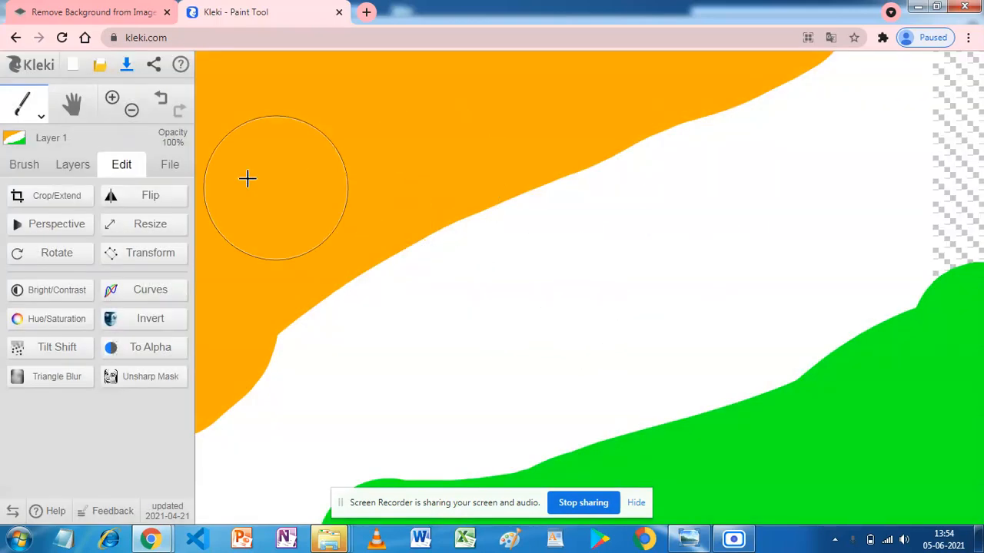
pyautogui.click(57, 375)
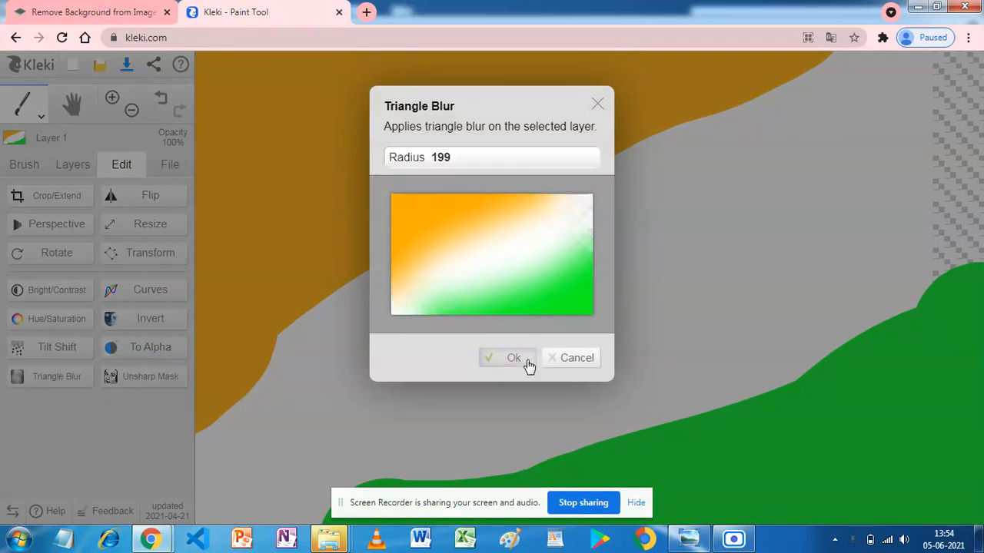
pyautogui.click(513, 357)
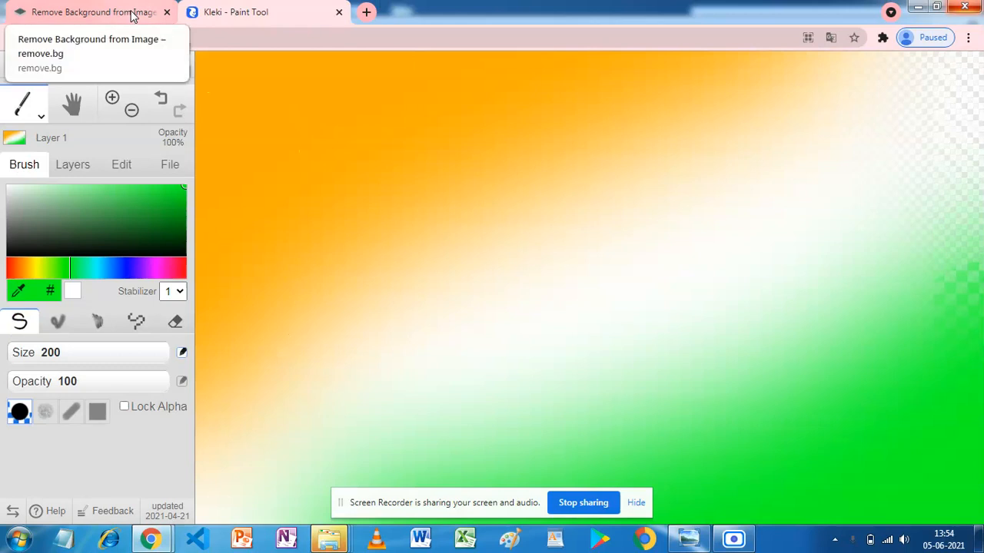
# Download the background-removed tree-and-birdcage cutout from remove.bg.
pyautogui.click(92, 12)
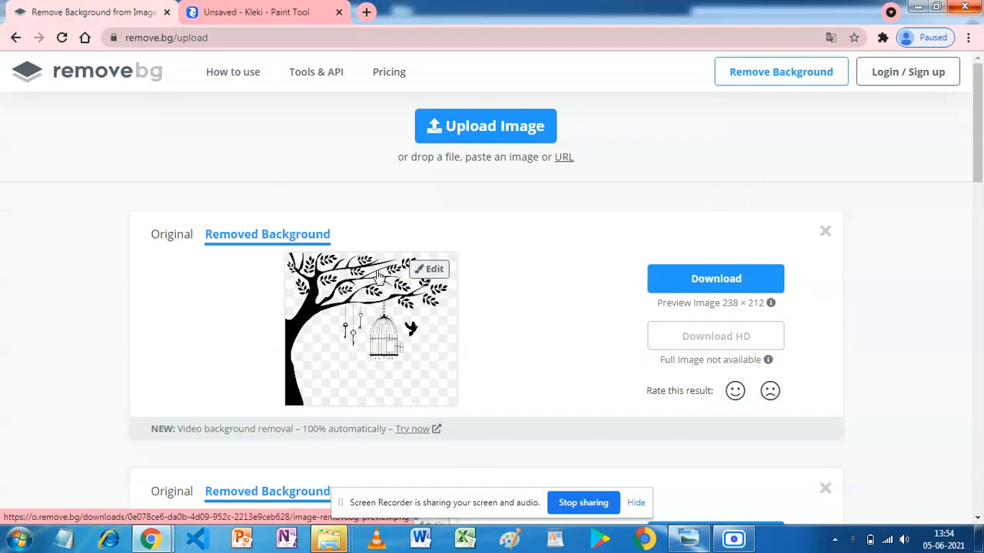
pyautogui.moveTo(172, 142)
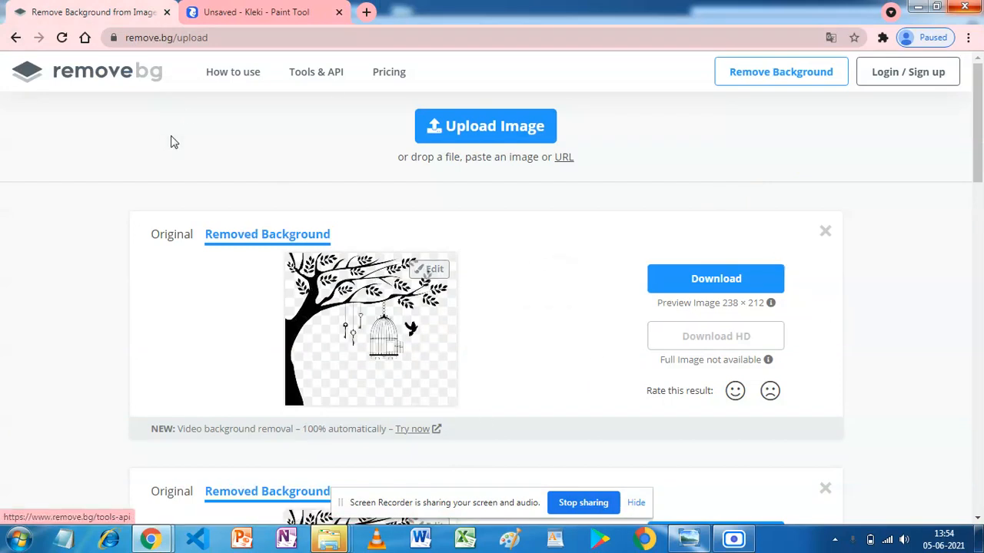
pyautogui.moveTo(675, 344)
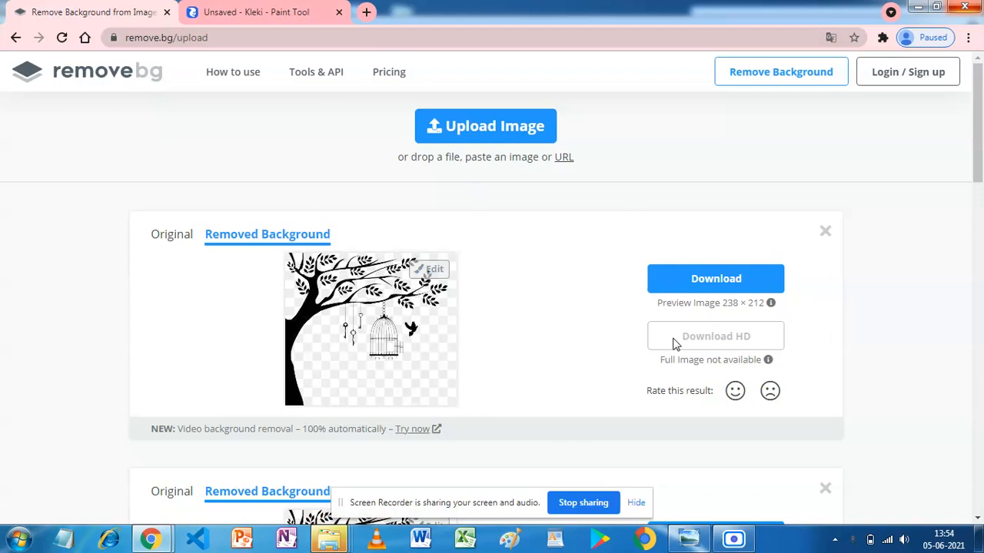
pyautogui.moveTo(676, 332)
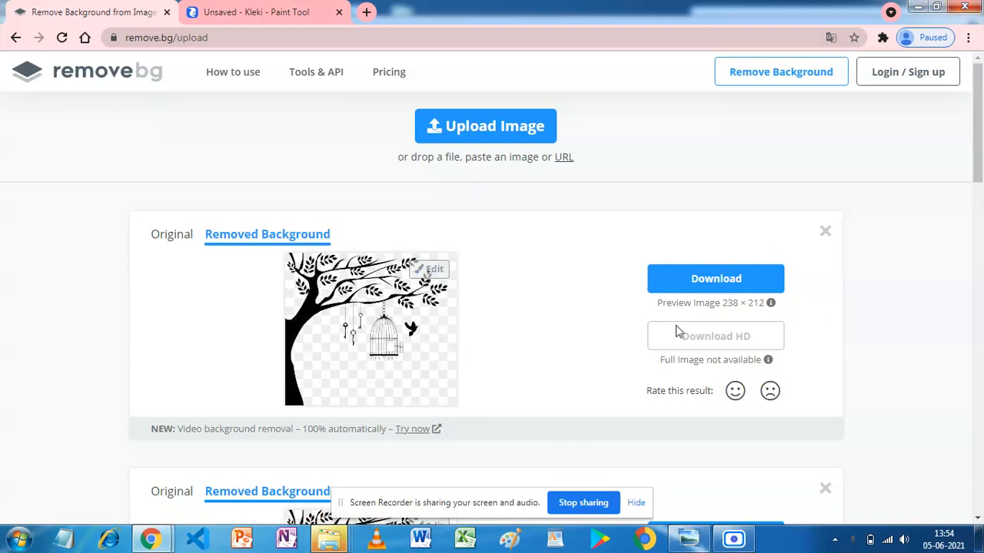
pyautogui.click(255, 12)
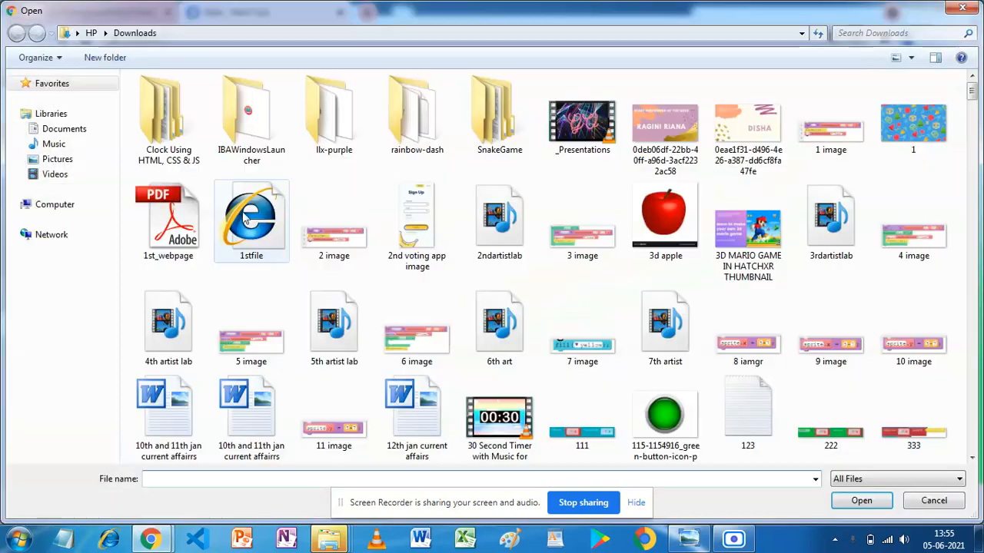
# Choose image-removebg-preview (62).png from Downloads for import into Kleki.
pyautogui.write('image')
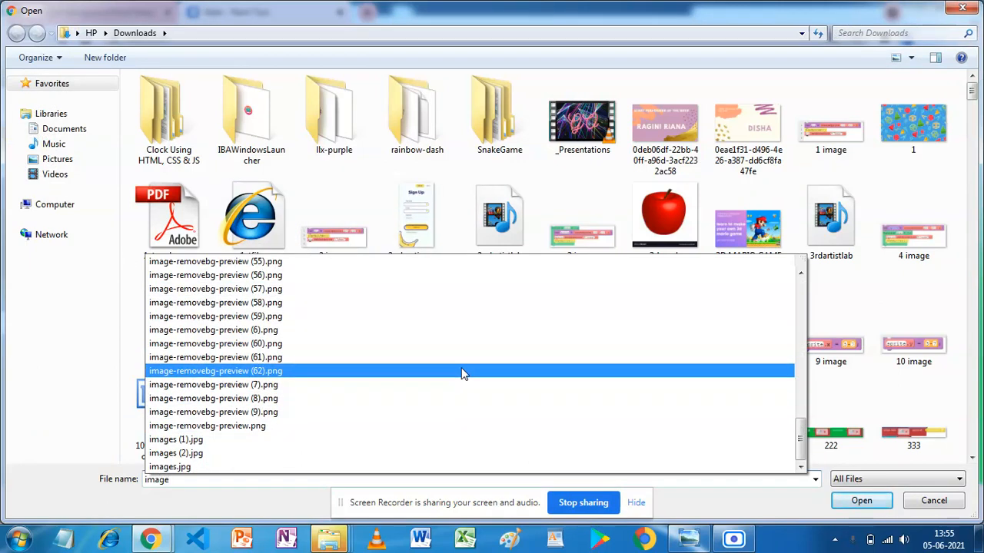
pyautogui.click(861, 501)
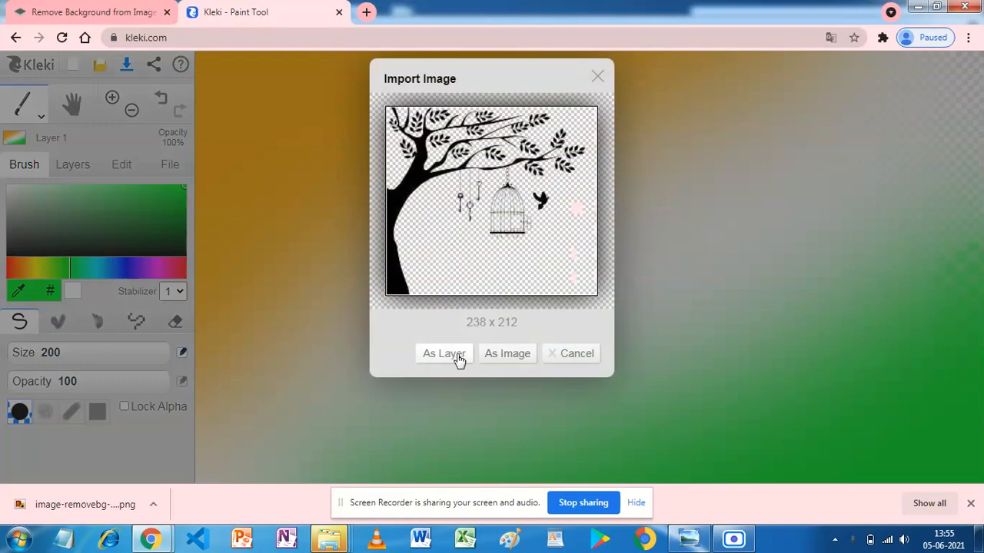
# Add the tree cutout as a new layer, enlarged over the left of the canvas.
pyautogui.click(443, 354)
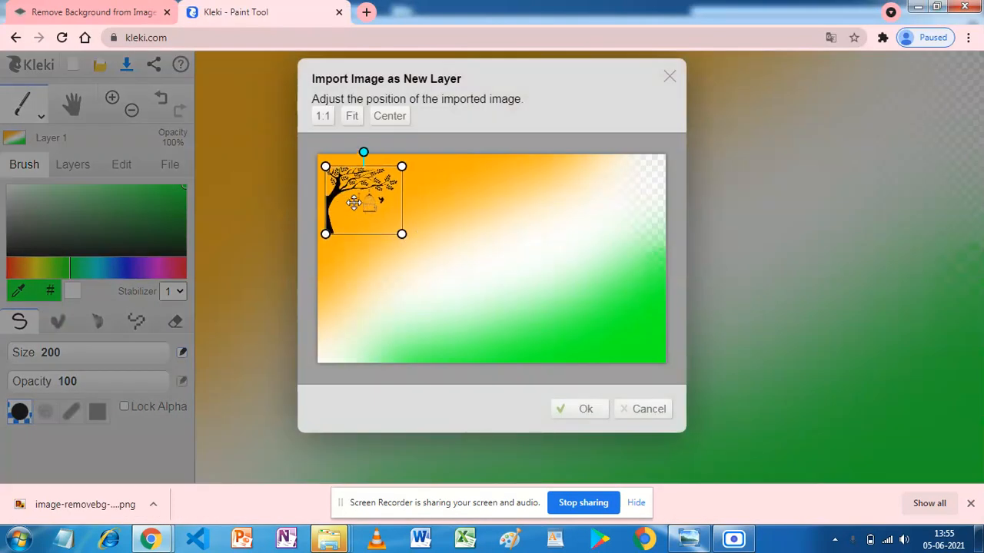
pyautogui.moveTo(401, 234); pyautogui.dragTo(443, 267)
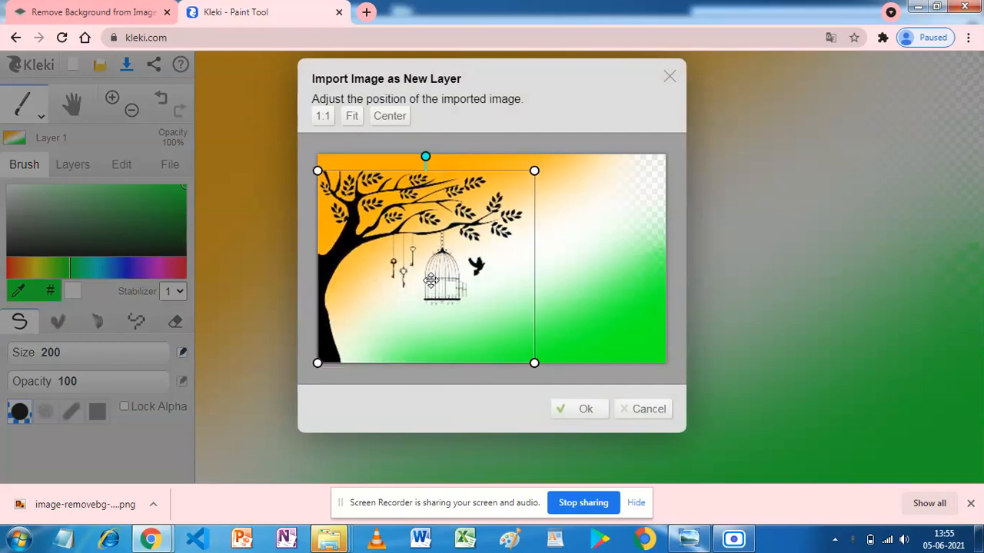
pyautogui.click(584, 409)
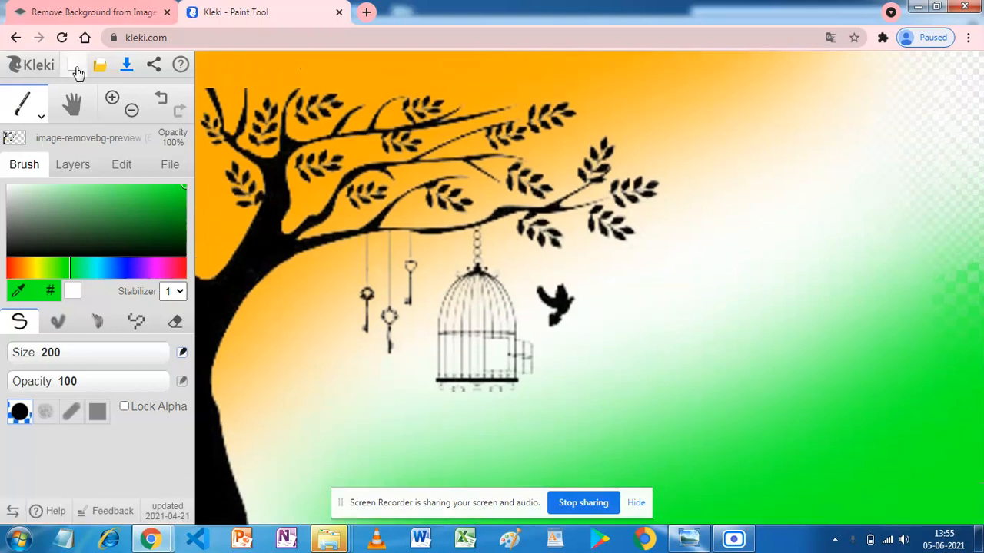
pyautogui.moveTo(578, 371)
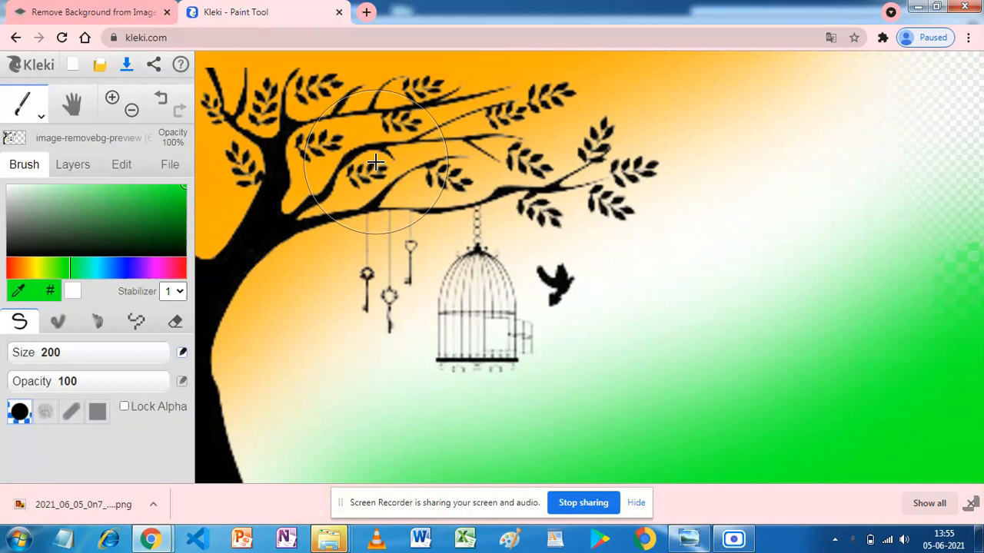
pyautogui.moveTo(608, 197)
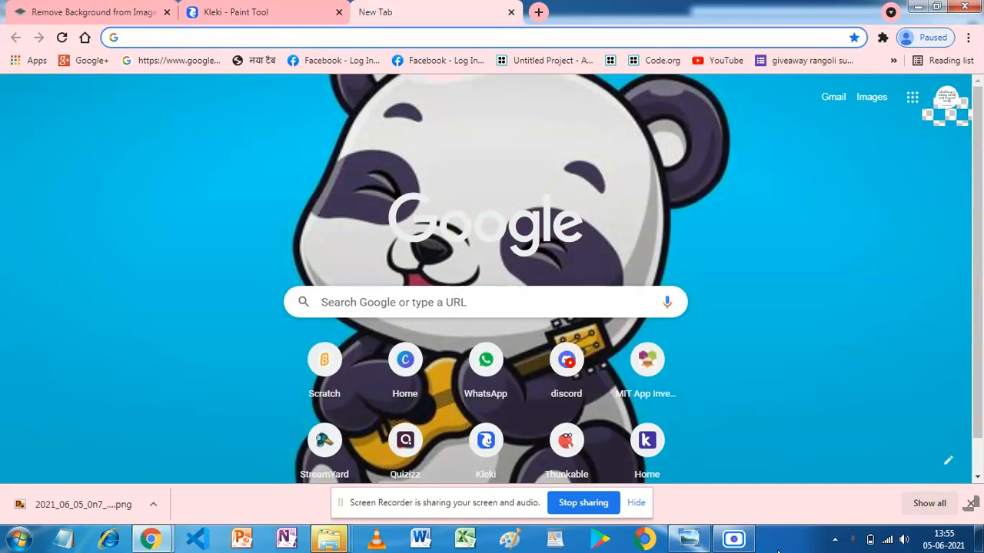
pyautogui.moveTo(733, 538)
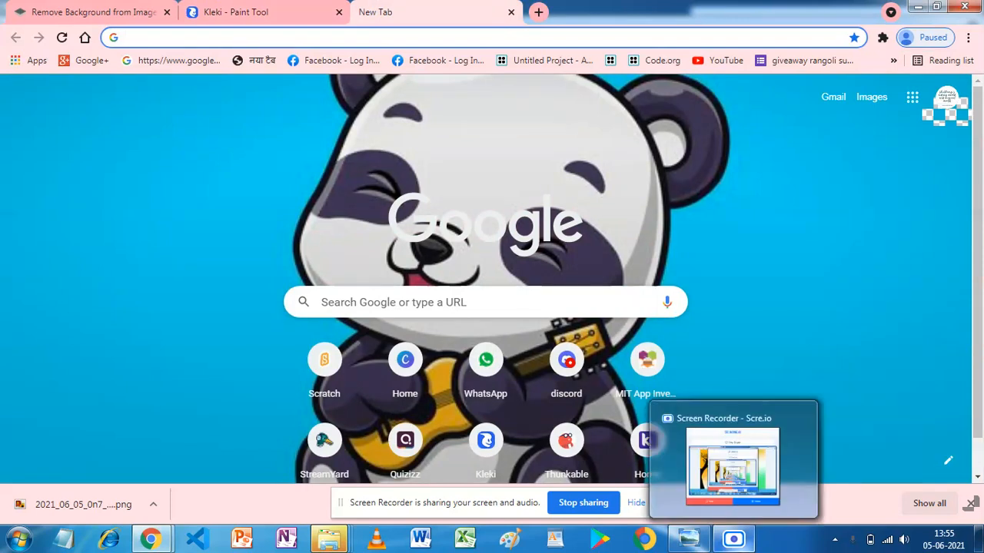
# Bring the Scre.io screen recorder window to the front.
pyautogui.click(732, 462)
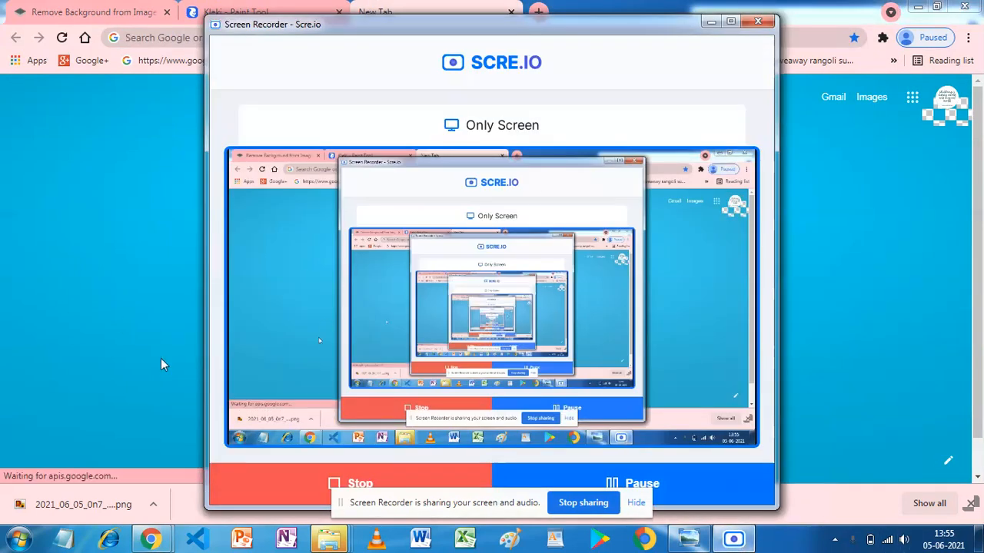